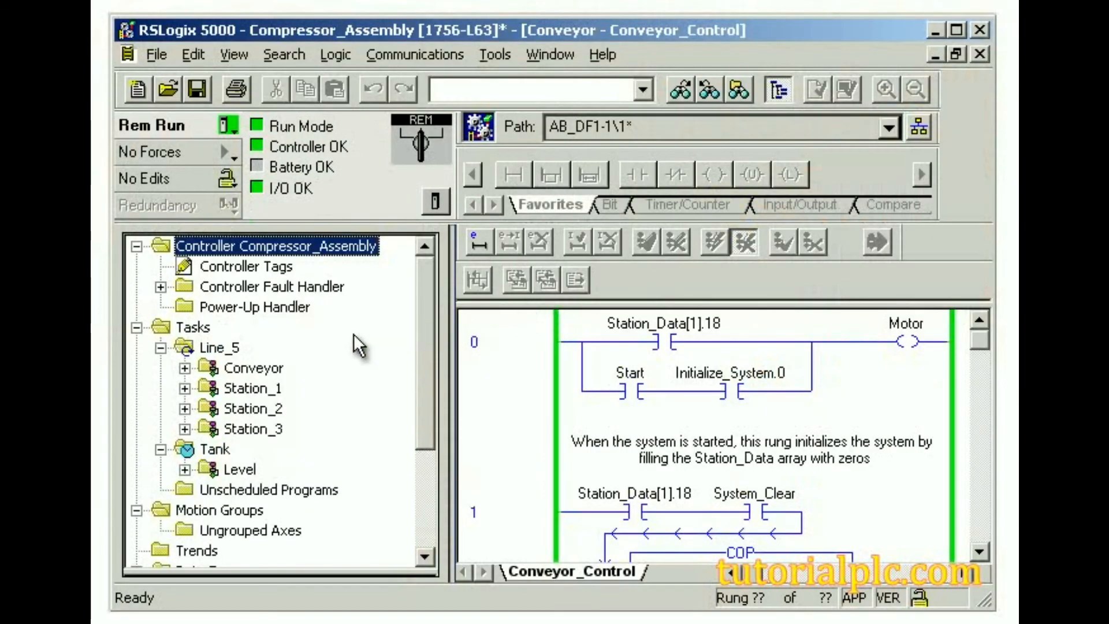
Expand the Conveyor program in the Controller Organizer to reveal its tags and the Trap_Error routine
click(184, 368)
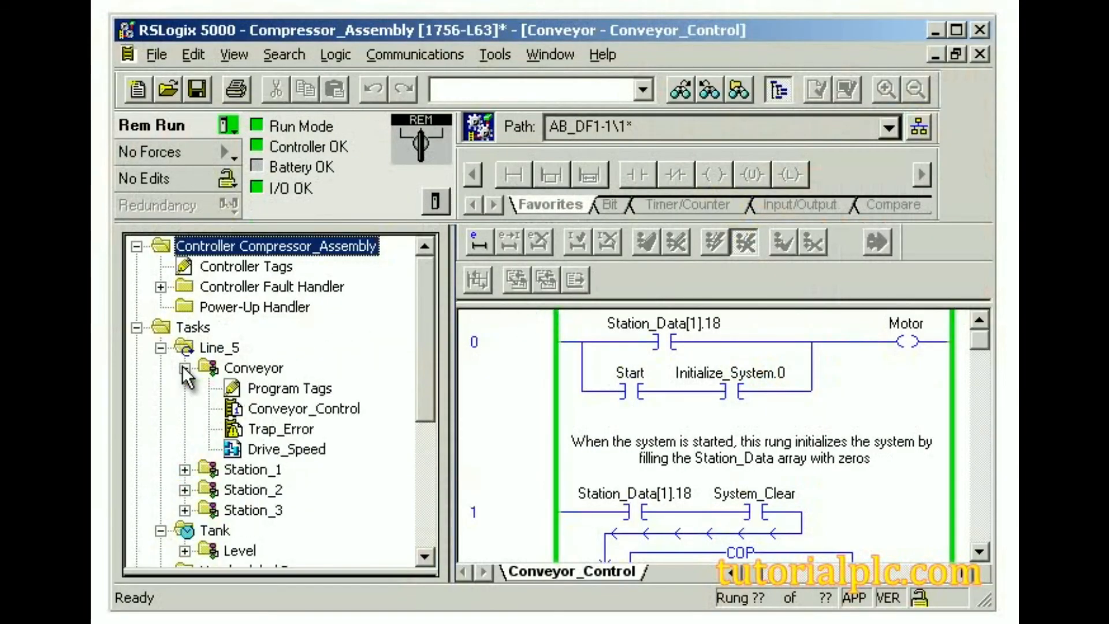
click(282, 429)
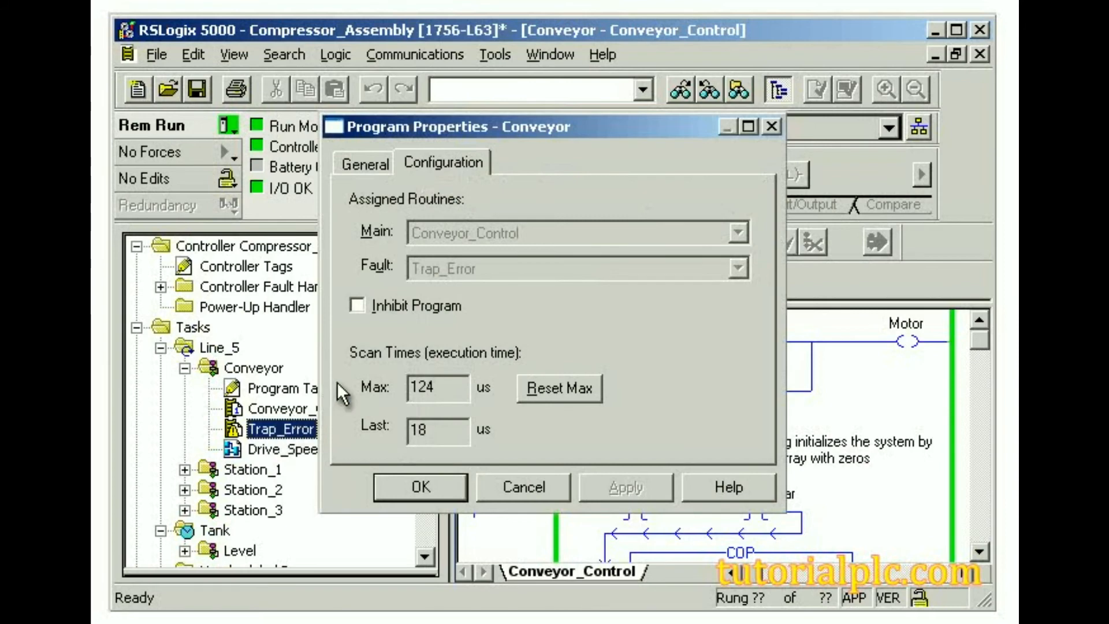
mouse_move(483, 278)
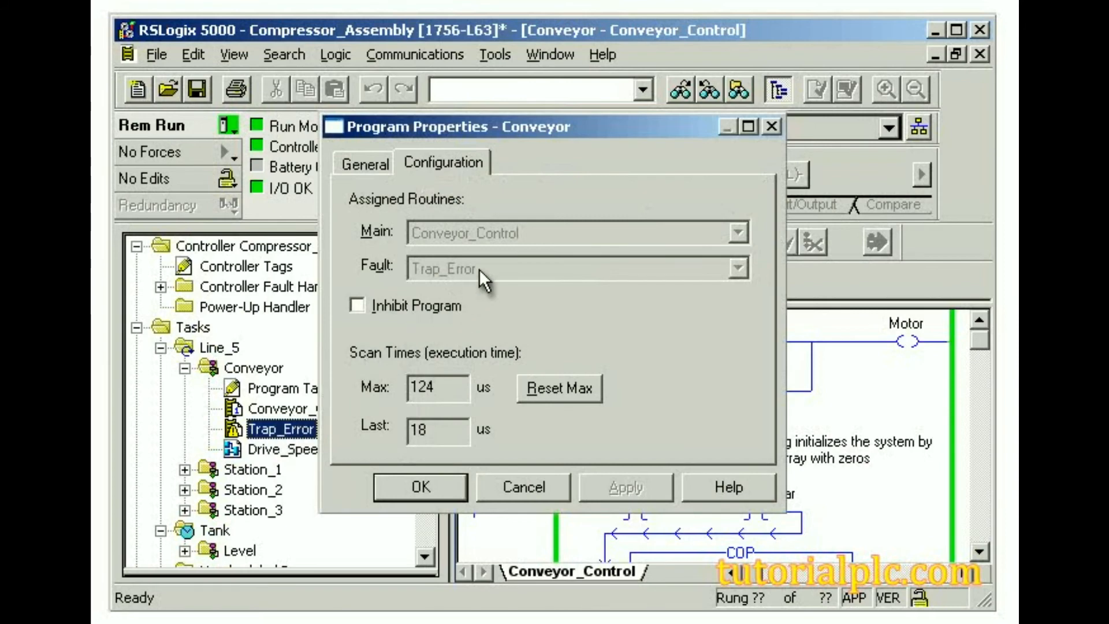